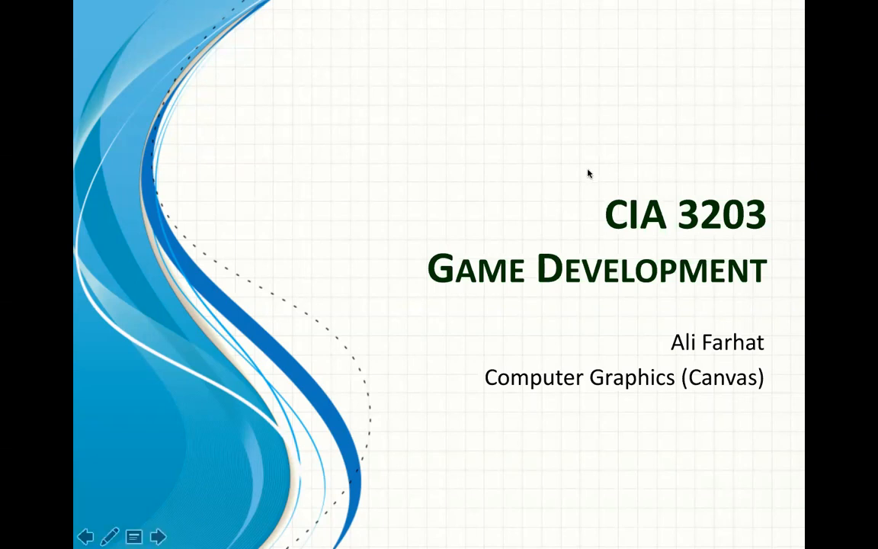
mouse_move(590, 173)
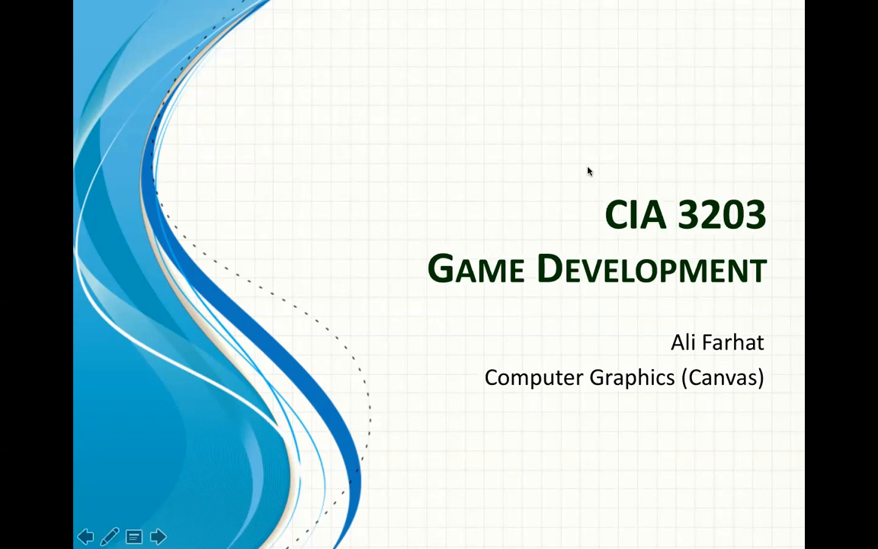
mouse_move(564, 381)
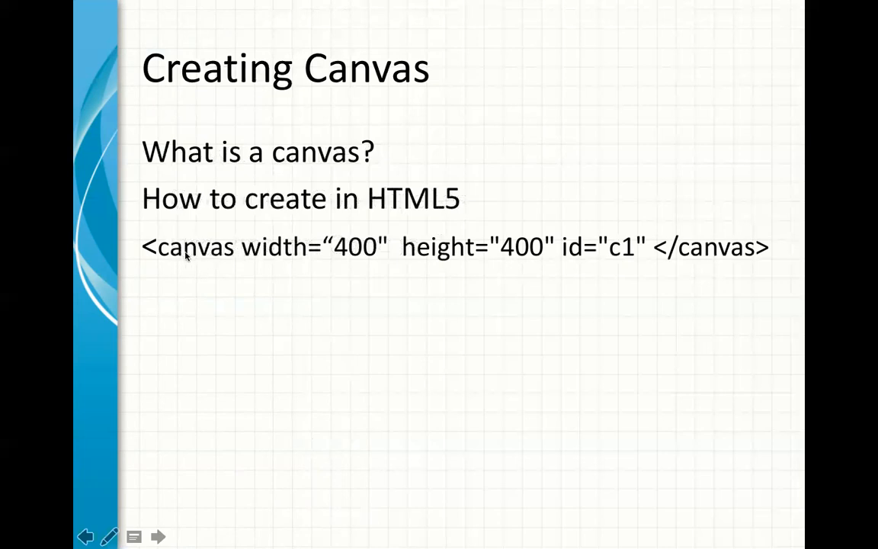
mouse_move(271, 255)
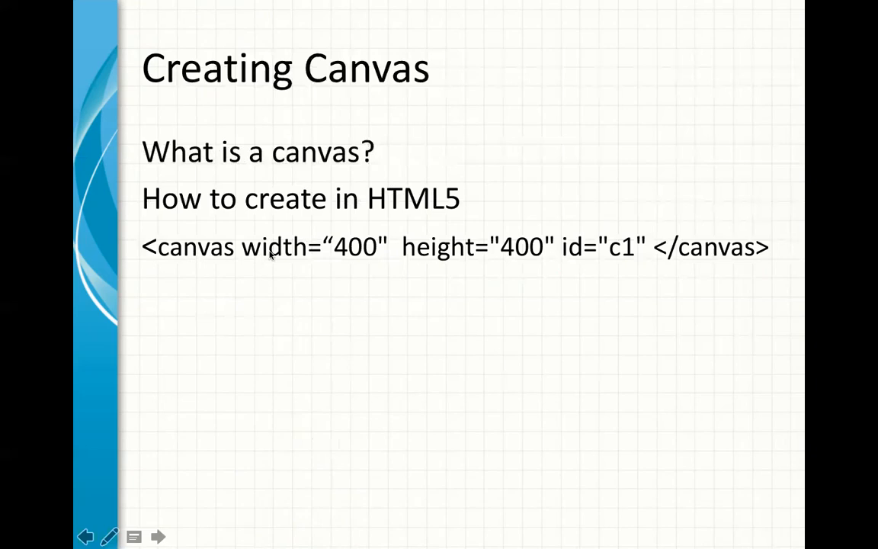
mouse_move(633, 272)
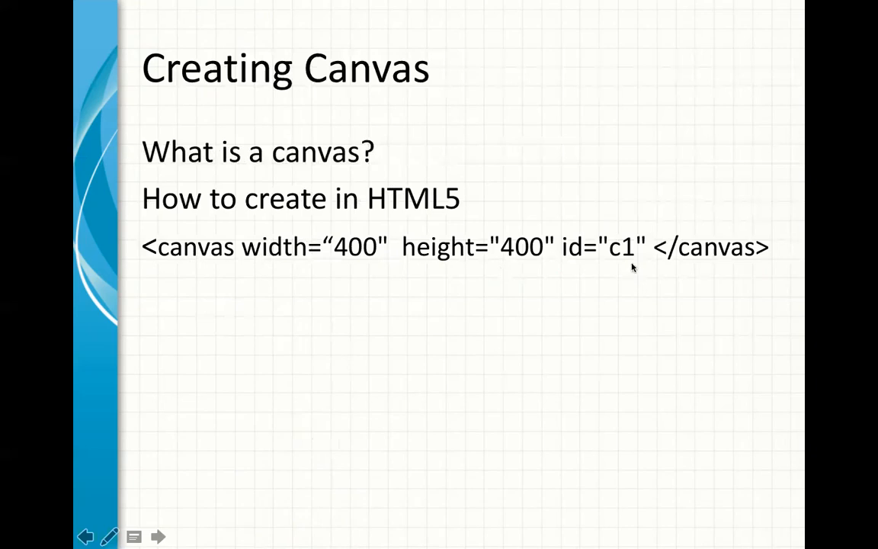
mouse_move(621, 260)
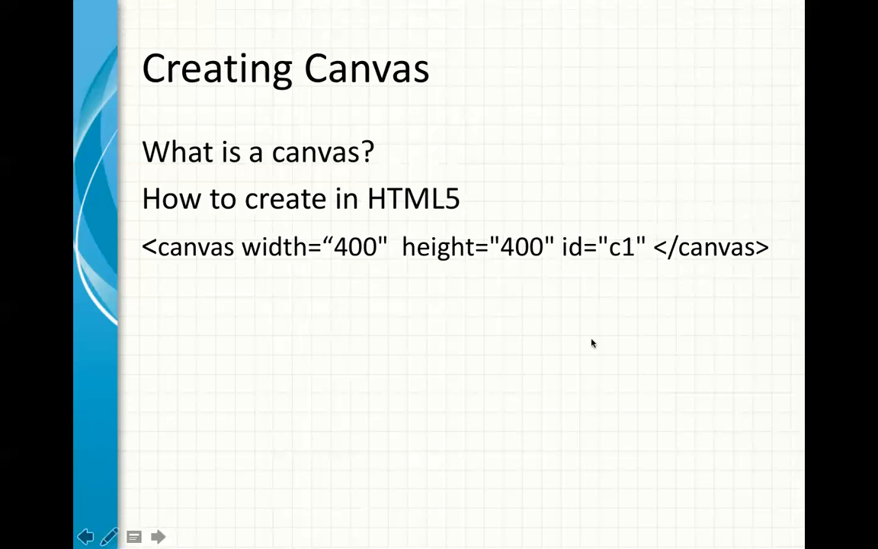
mouse_move(501, 279)
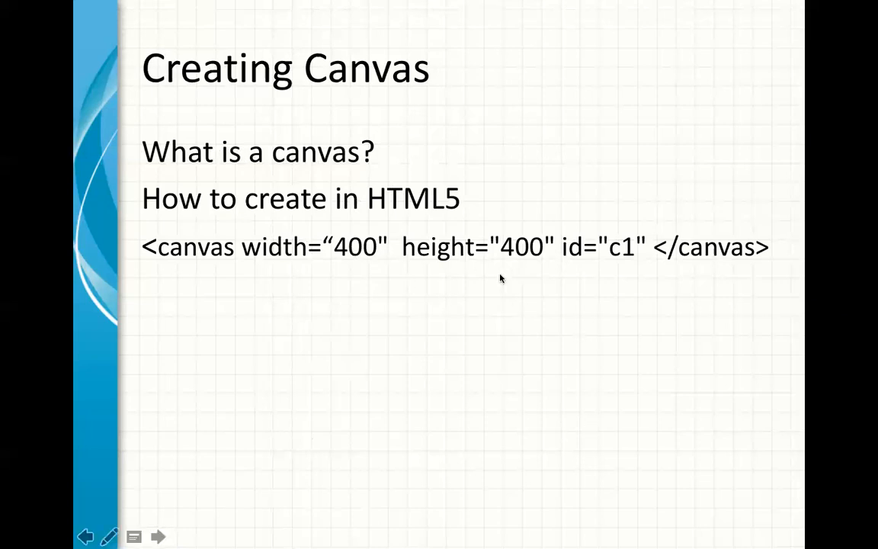
mouse_move(388, 412)
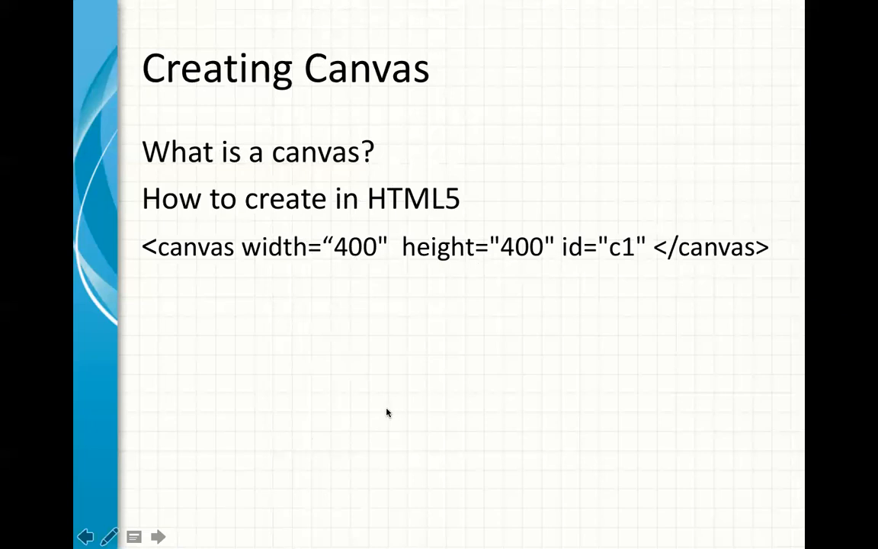
mouse_move(382, 311)
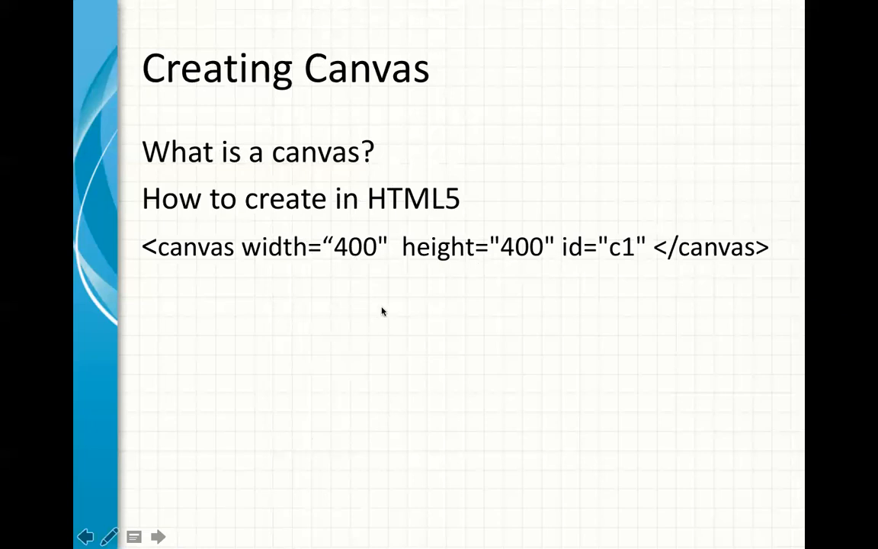
Advance through the Computer Coordinates fillRect diagram to the Drawing On Canvas slide.
left_click(160, 535)
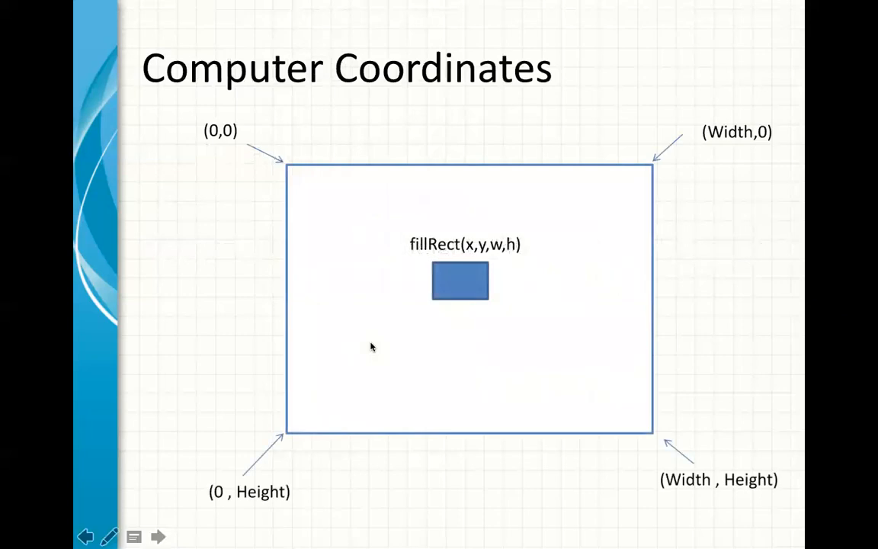
mouse_move(383, 165)
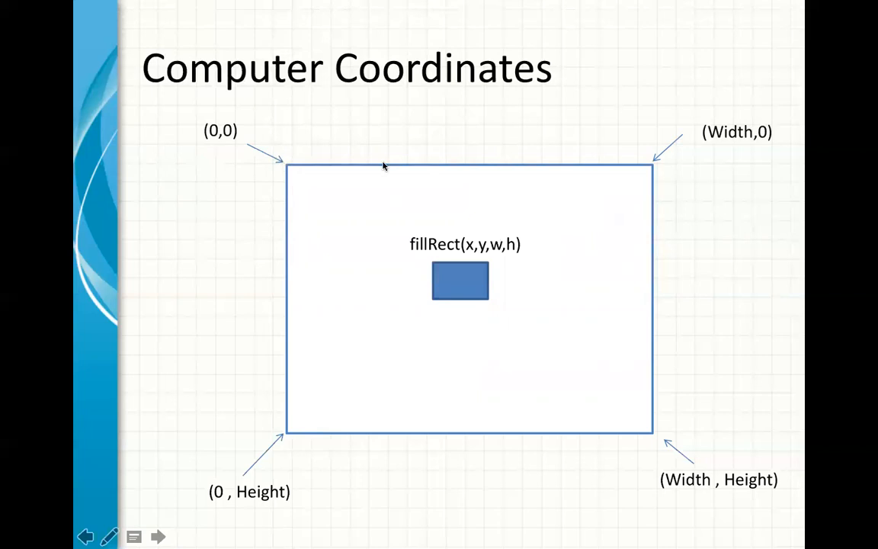
mouse_move(663, 158)
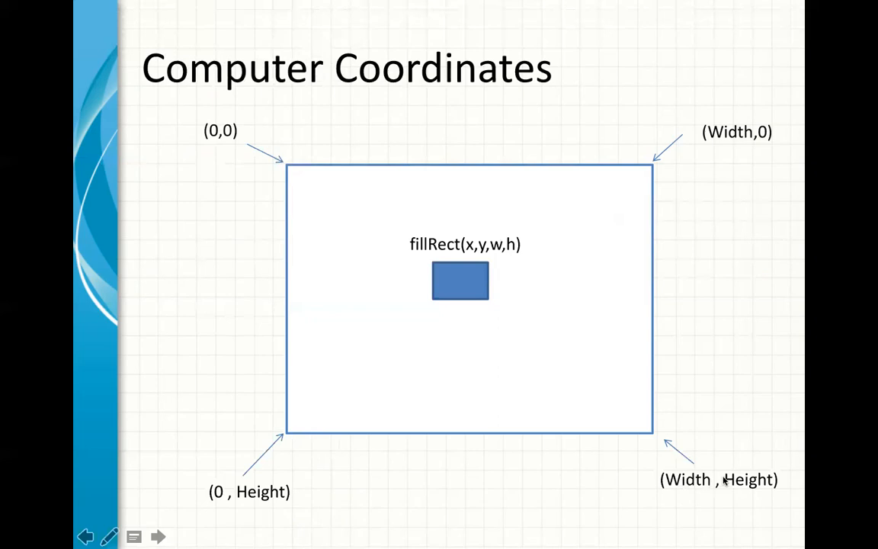
mouse_move(286, 488)
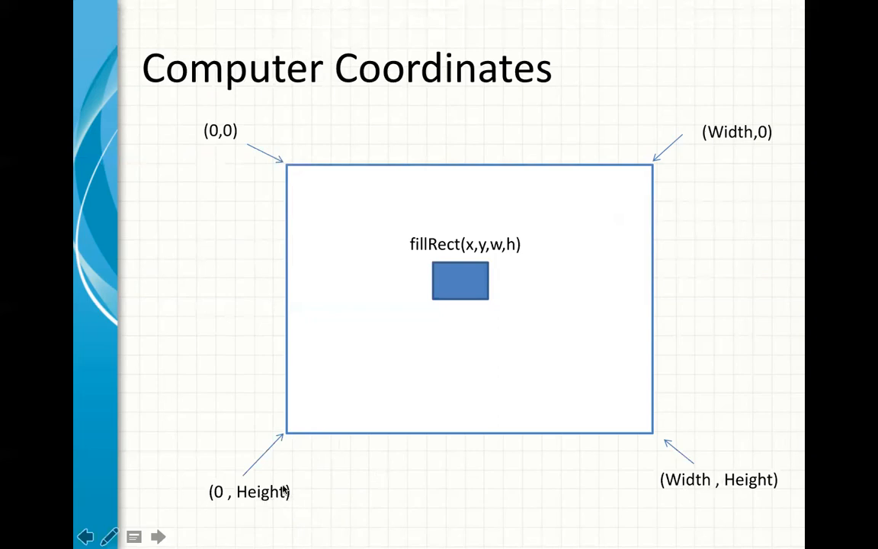
mouse_move(423, 256)
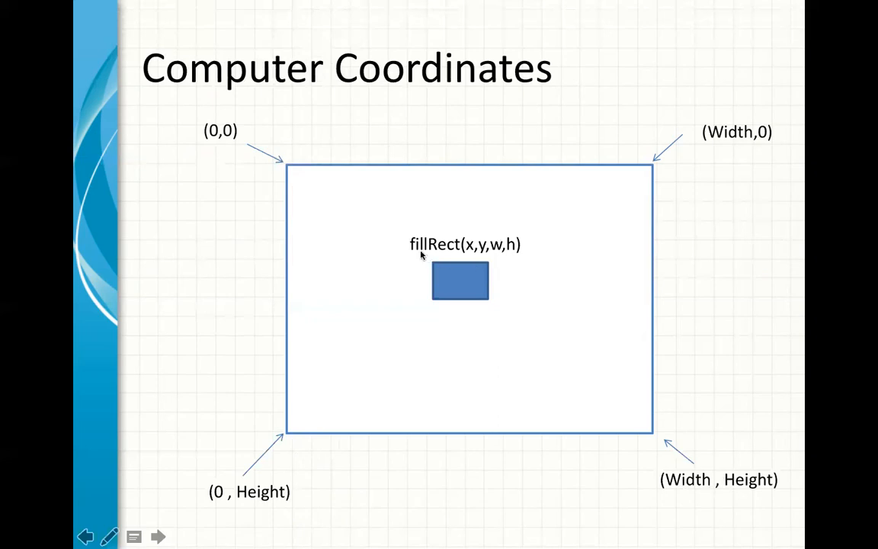
mouse_move(562, 196)
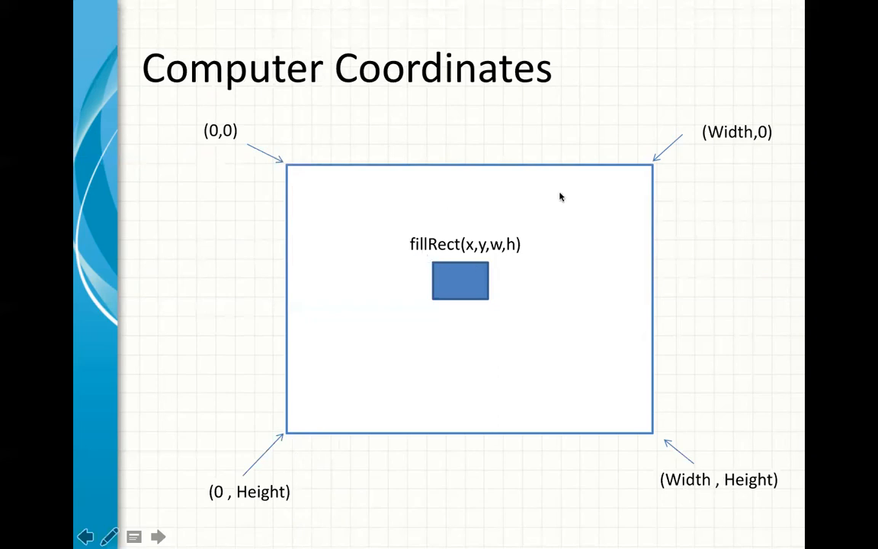
mouse_move(501, 149)
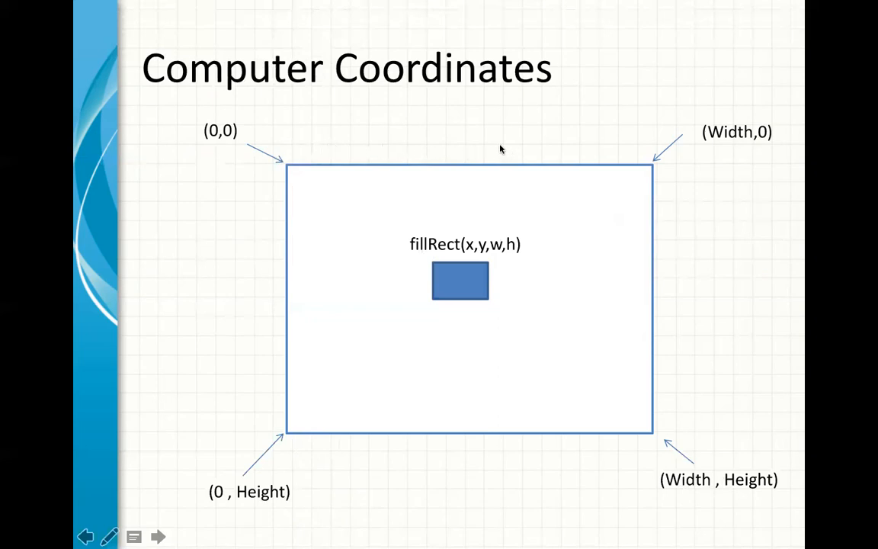
mouse_move(260, 362)
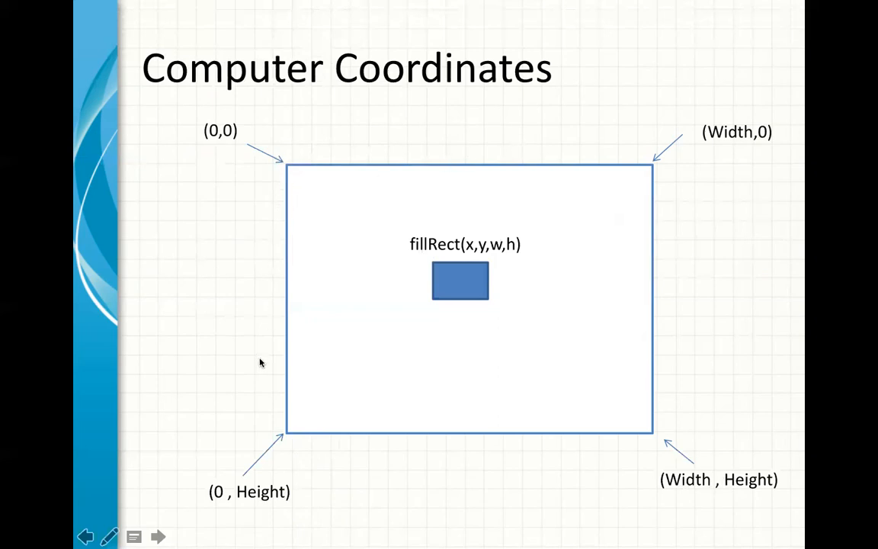
mouse_move(307, 183)
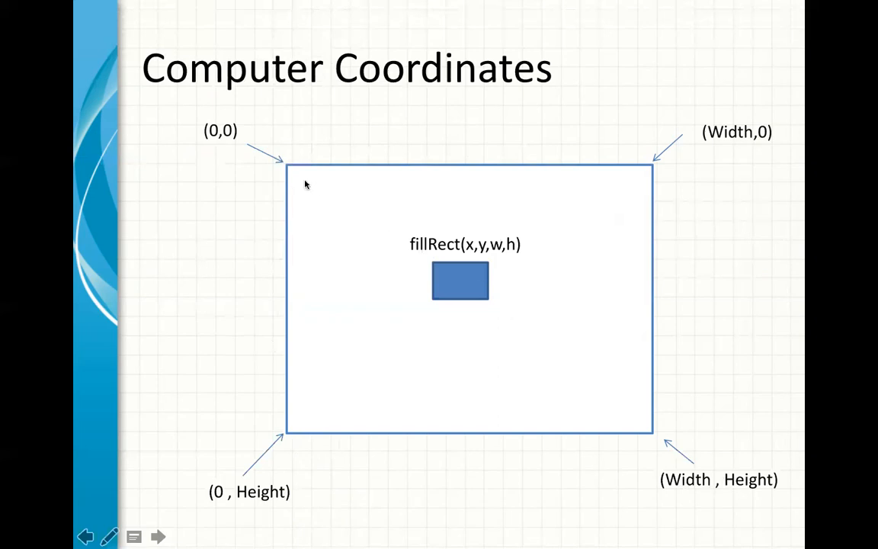
mouse_move(316, 259)
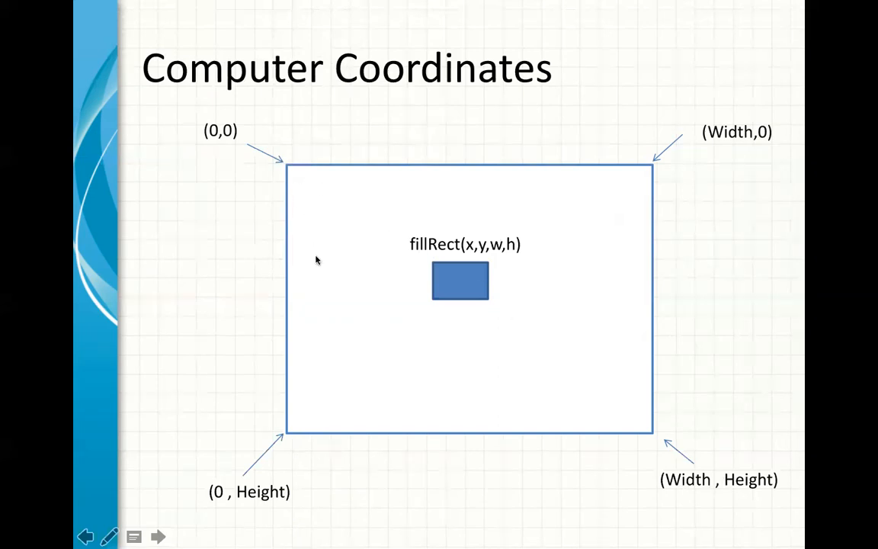
mouse_move(544, 398)
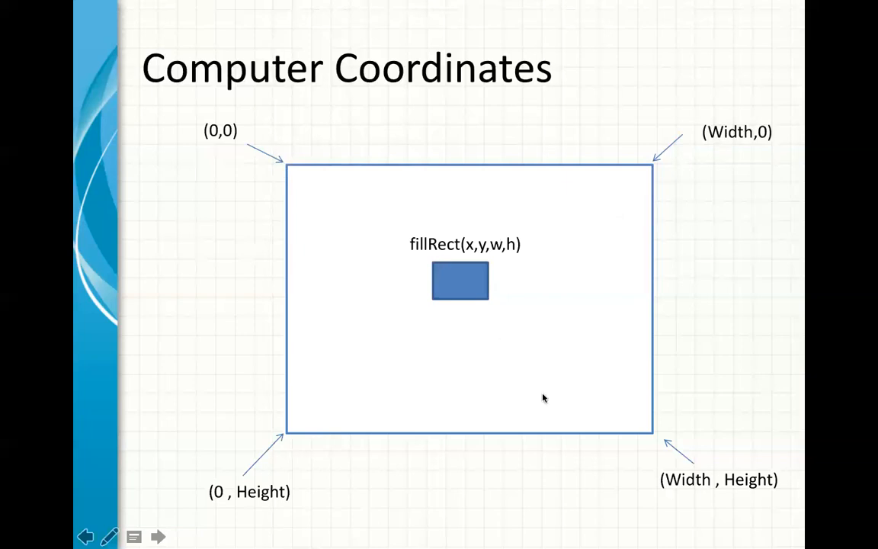
left_click(156, 533)
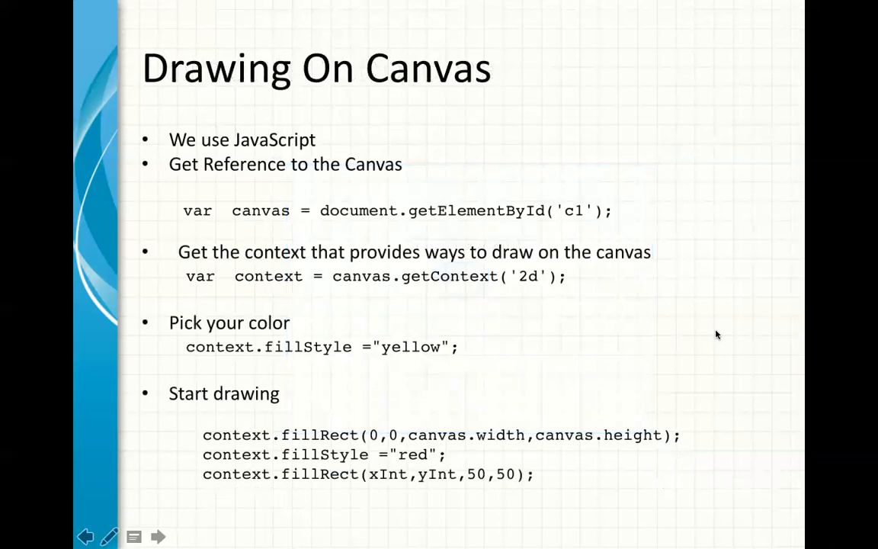
mouse_move(212, 183)
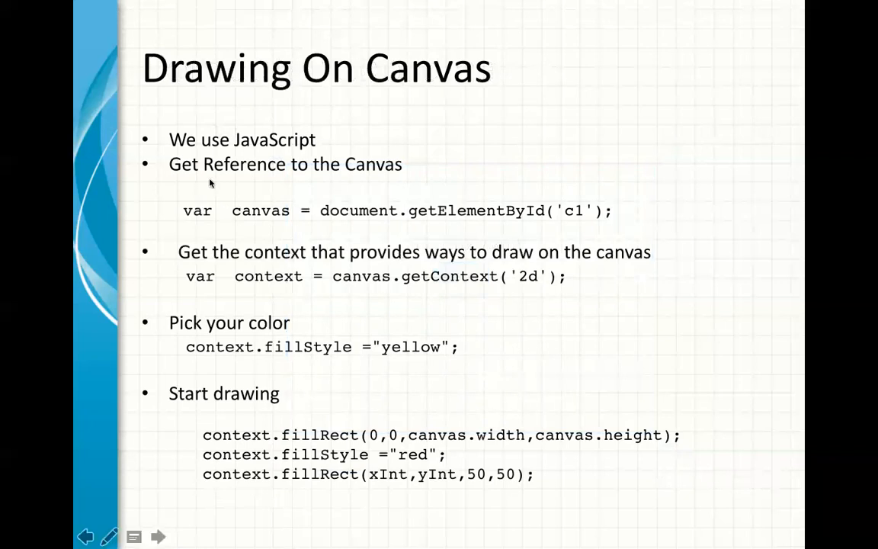
mouse_move(304, 158)
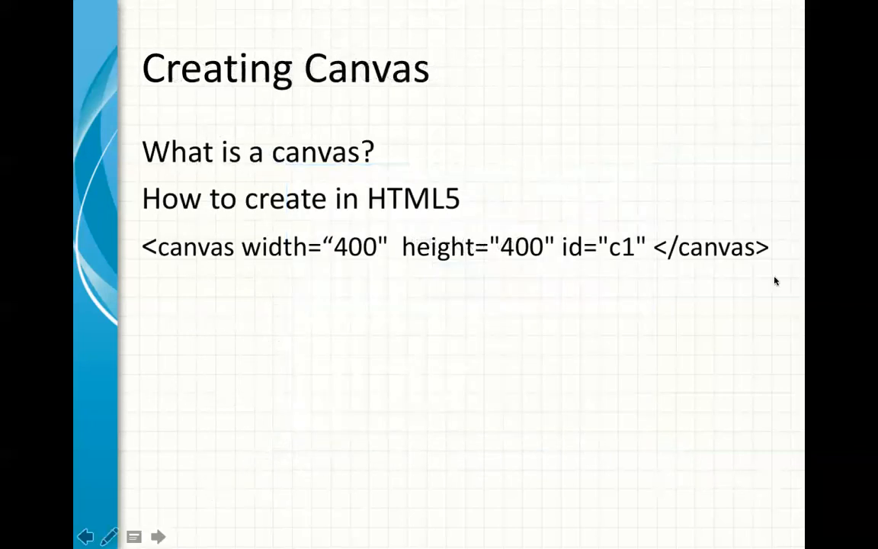
left_click(159, 536)
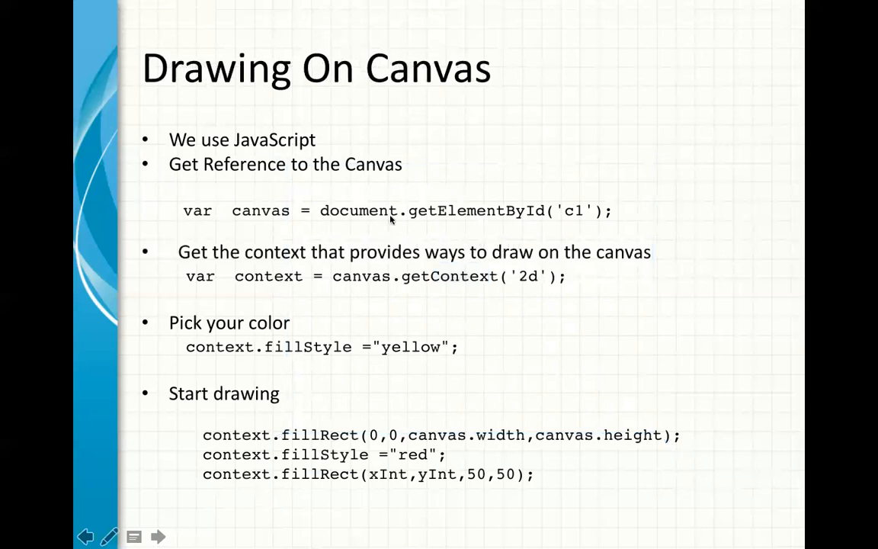
mouse_move(426, 296)
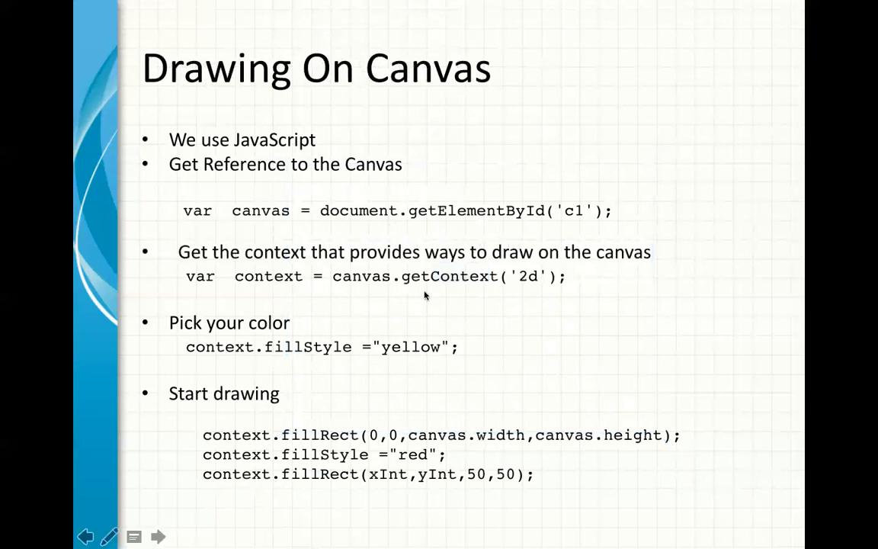
mouse_move(524, 291)
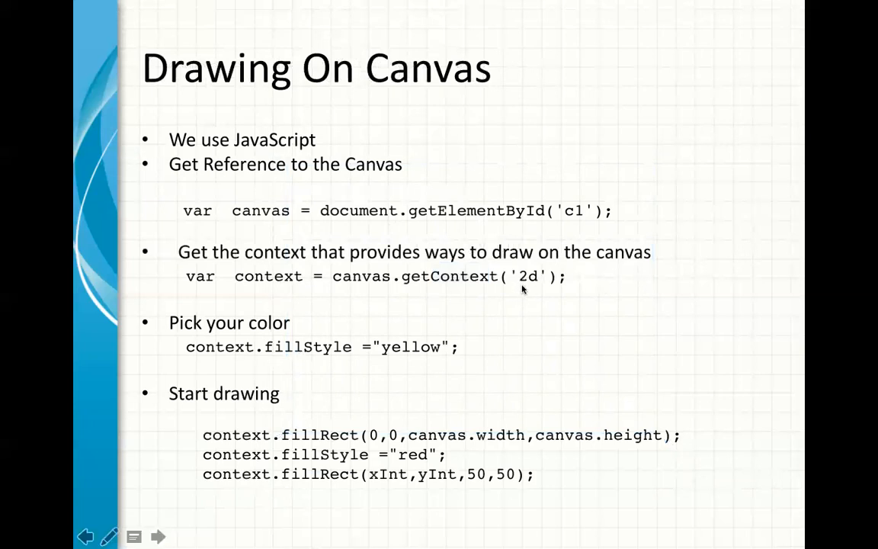
mouse_move(183, 360)
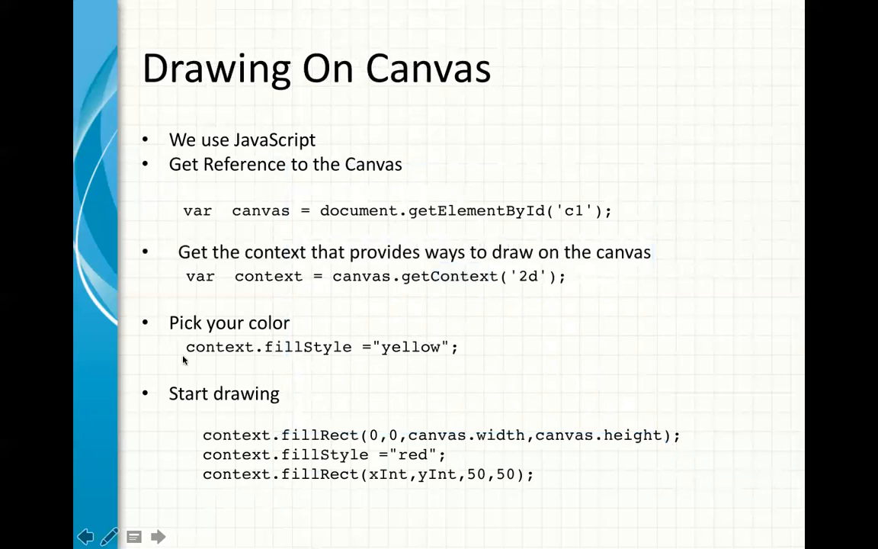
mouse_move(436, 364)
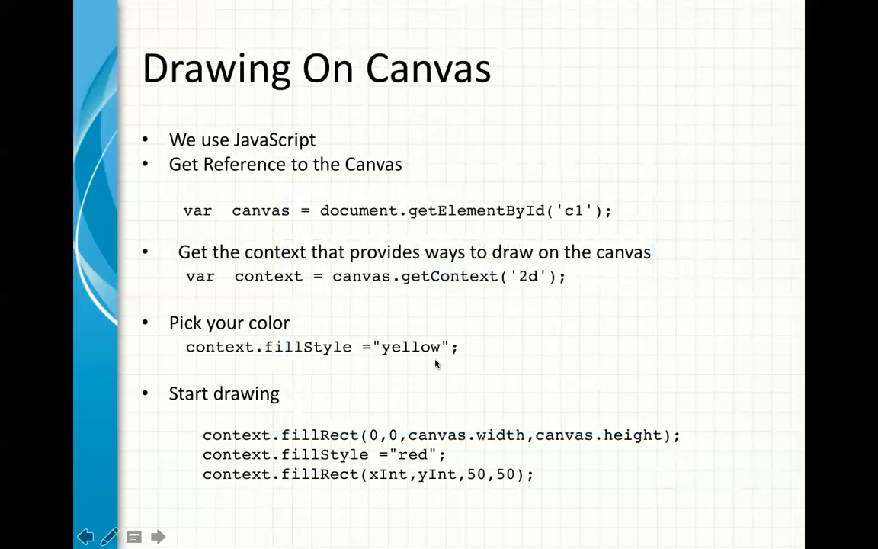
mouse_move(255, 412)
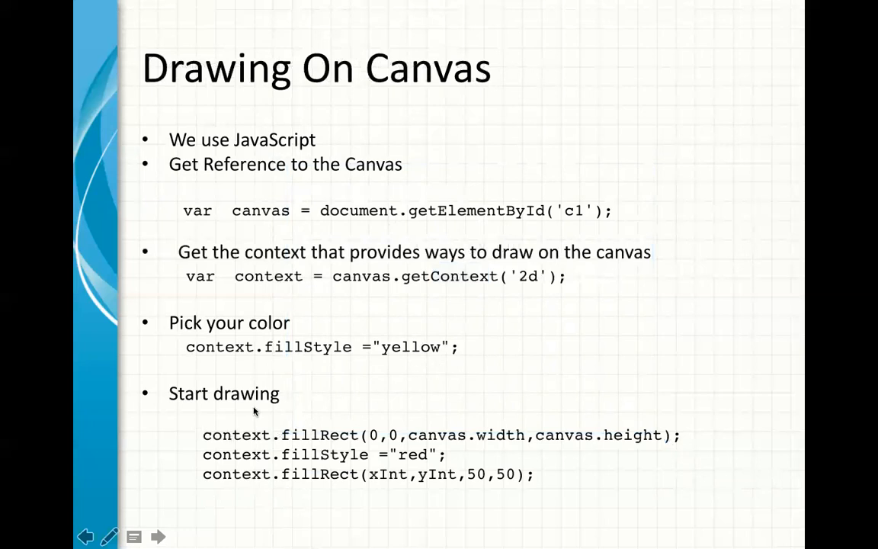
mouse_move(390, 439)
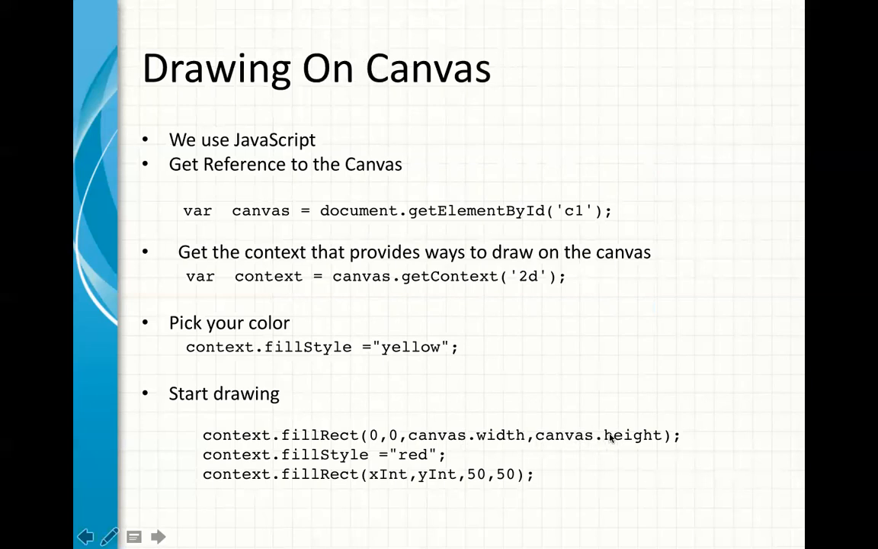
mouse_move(323, 459)
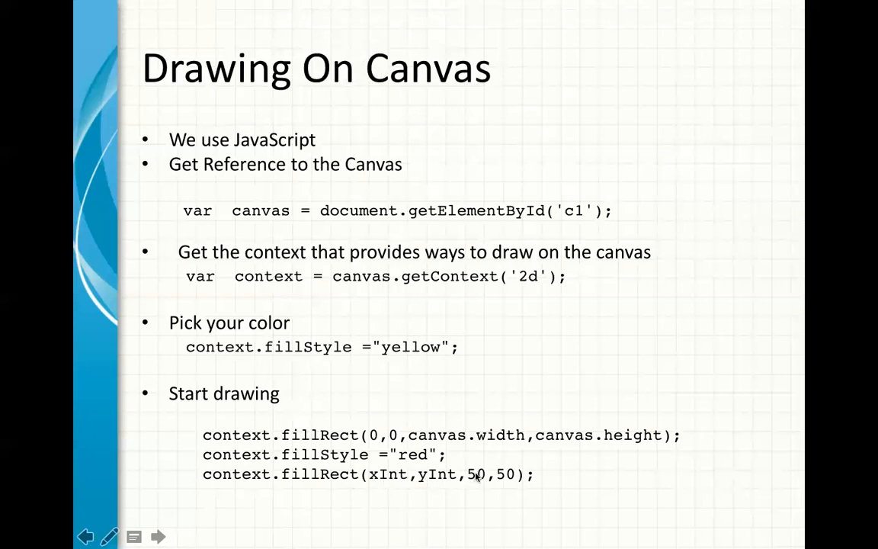
mouse_move(510, 410)
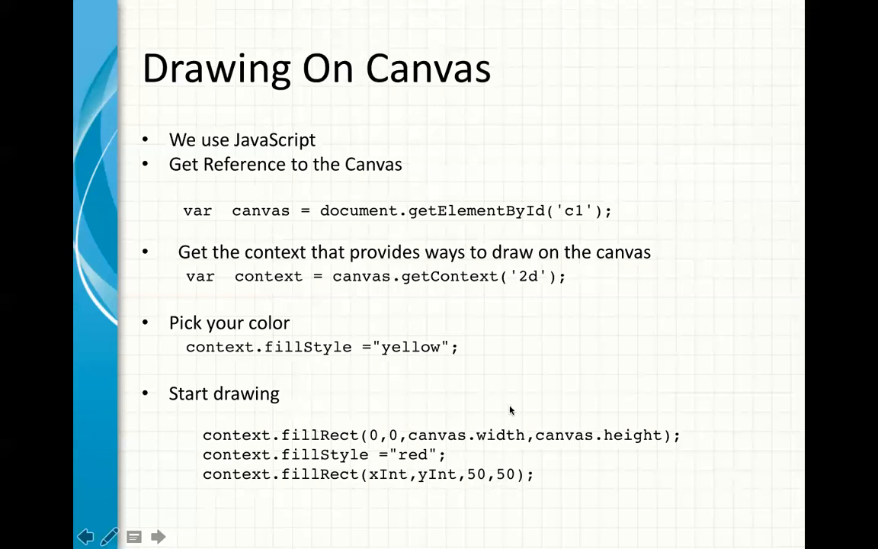
Advance the slideshow to the Drawing lines and Circles code slide.
left_click(160, 536)
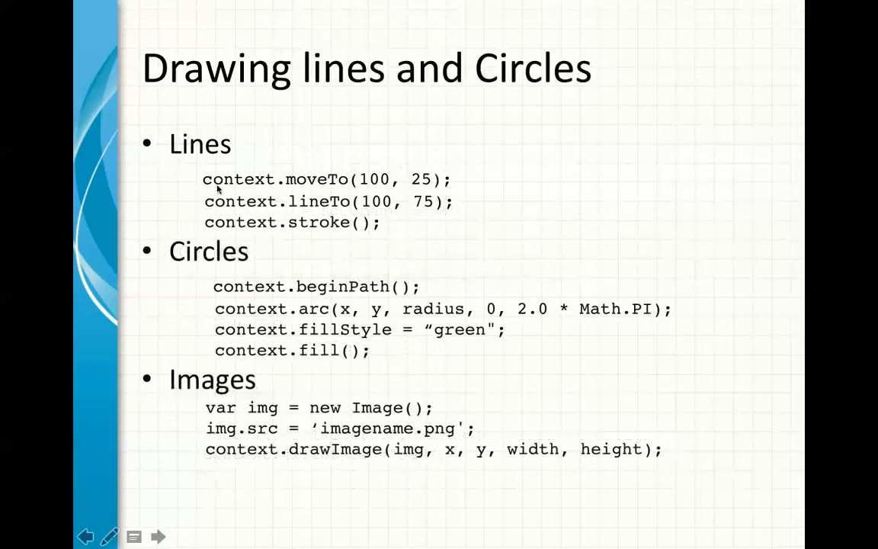
mouse_move(377, 182)
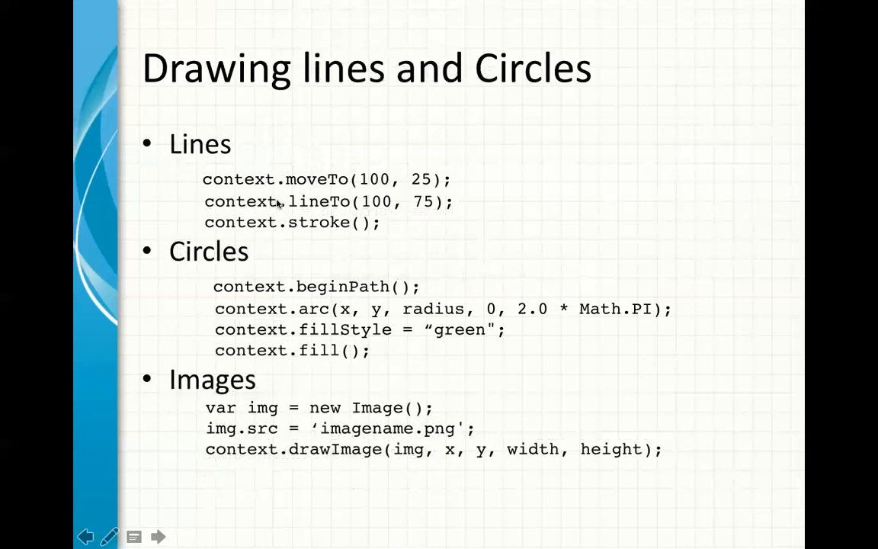
mouse_move(349, 207)
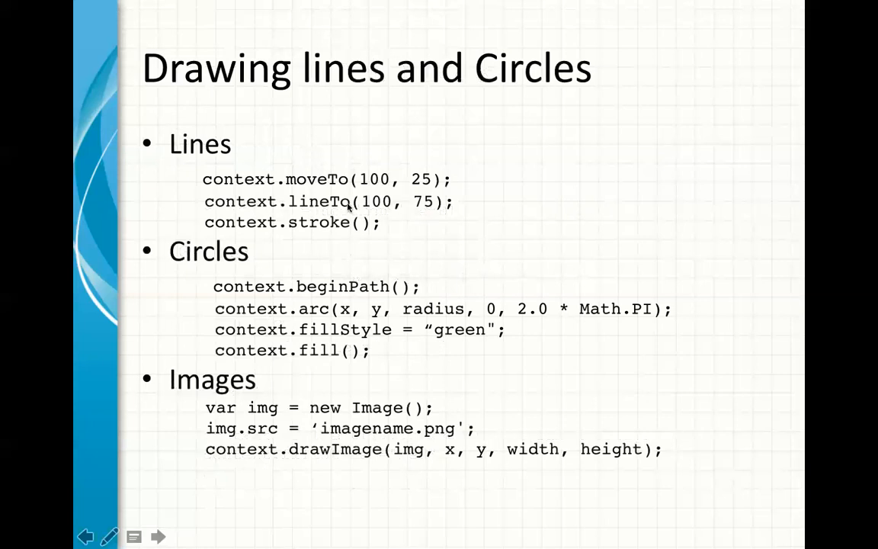
mouse_move(381, 214)
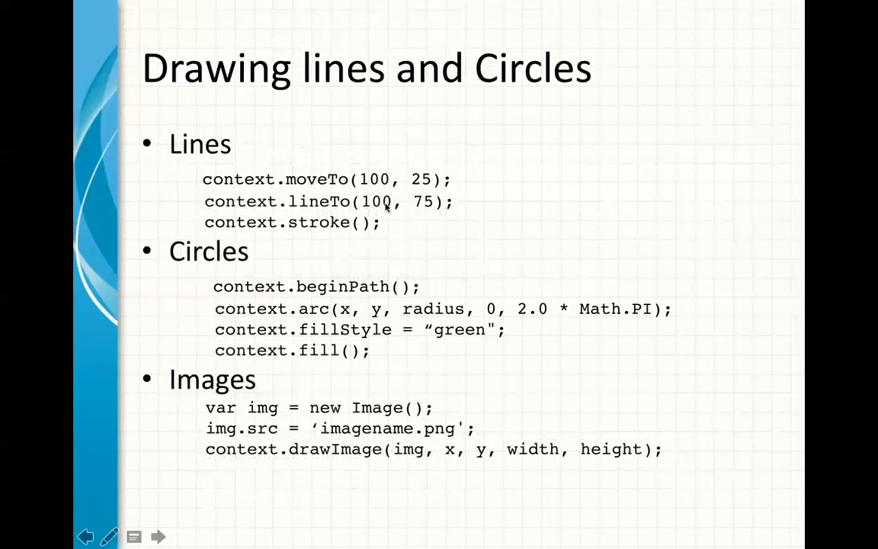
mouse_move(336, 224)
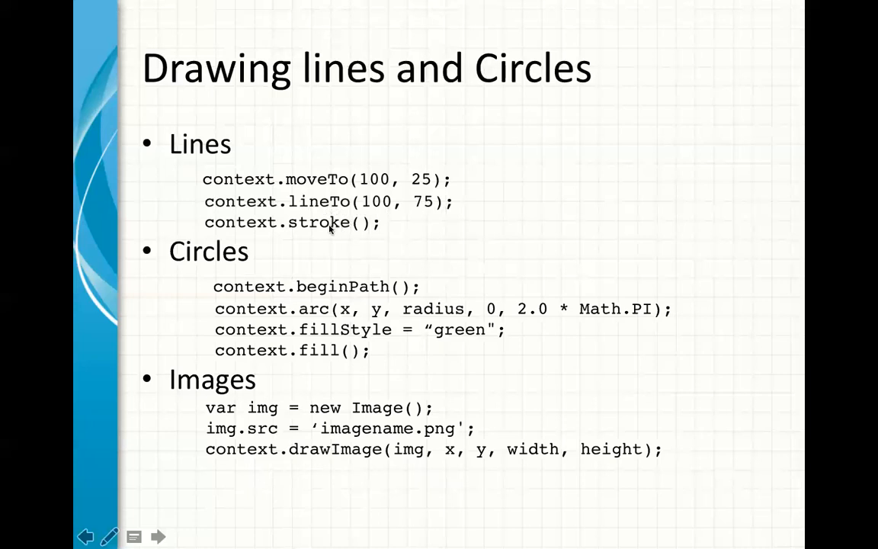
mouse_move(343, 289)
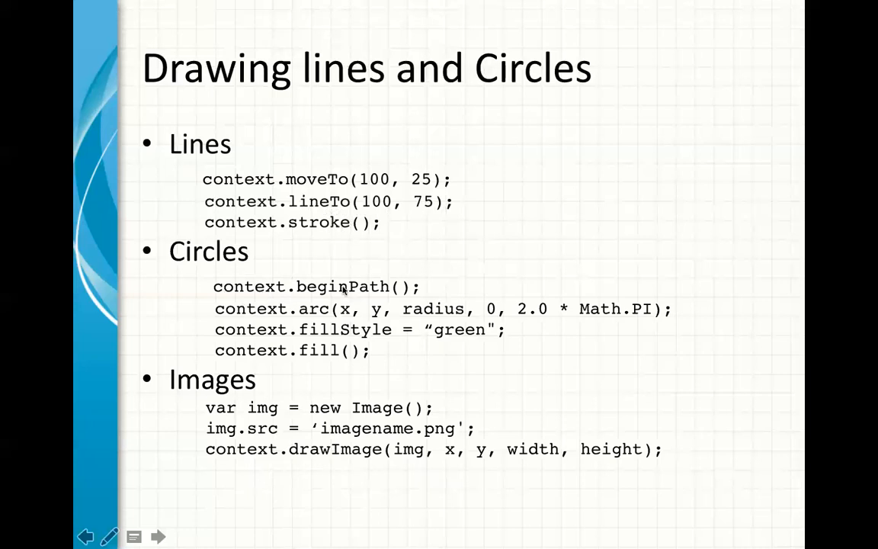
mouse_move(333, 322)
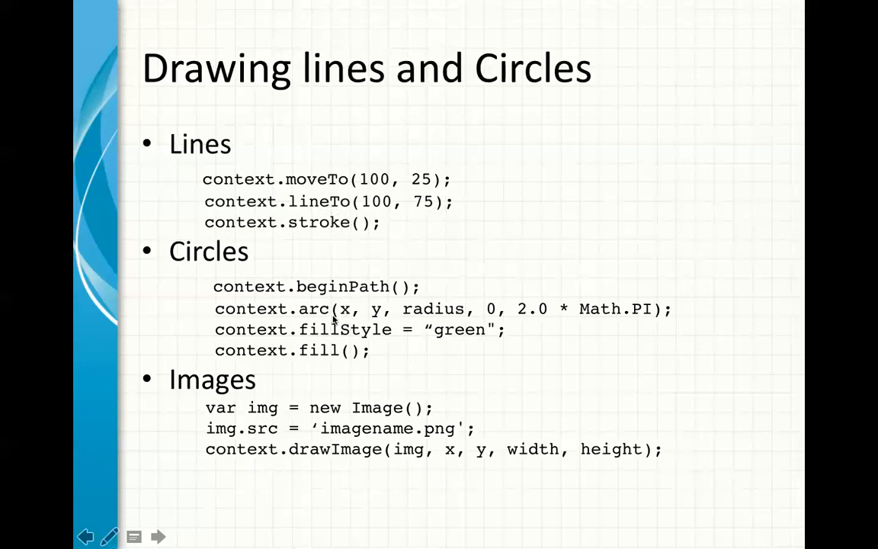
mouse_move(377, 313)
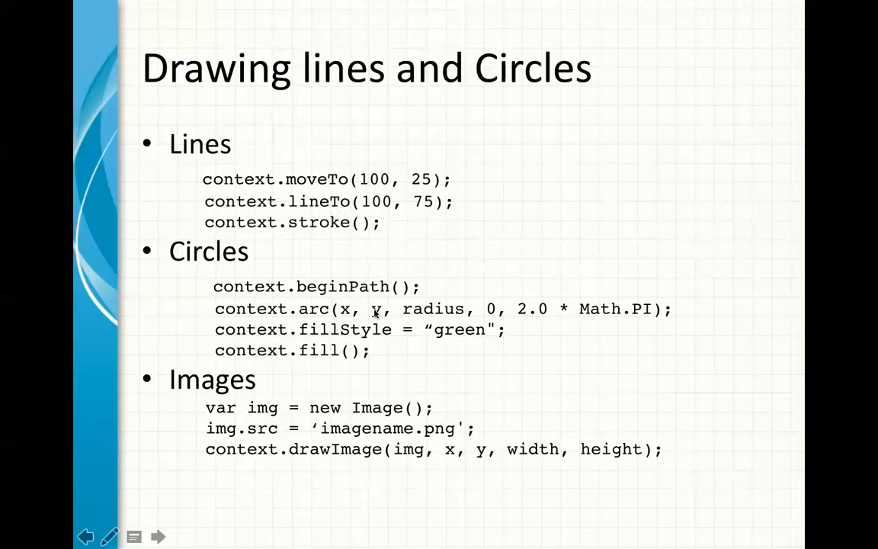
mouse_move(290, 348)
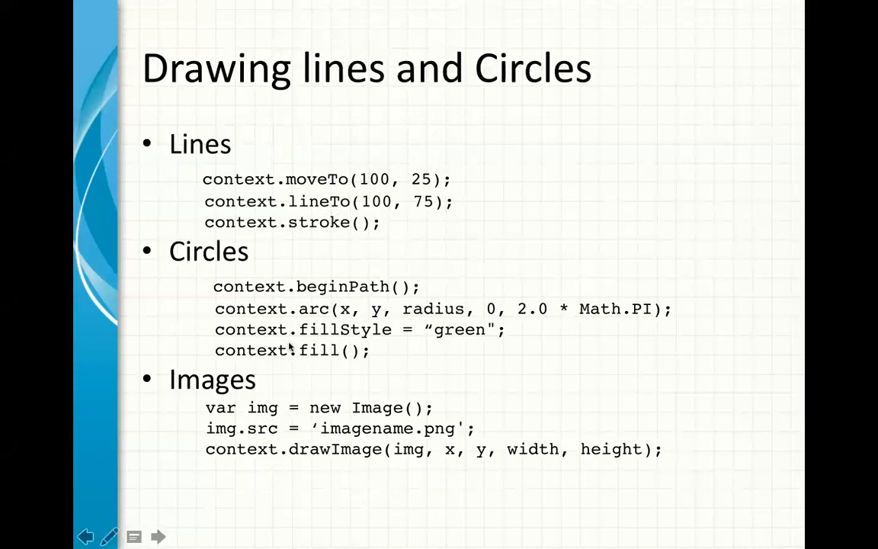
mouse_move(370, 352)
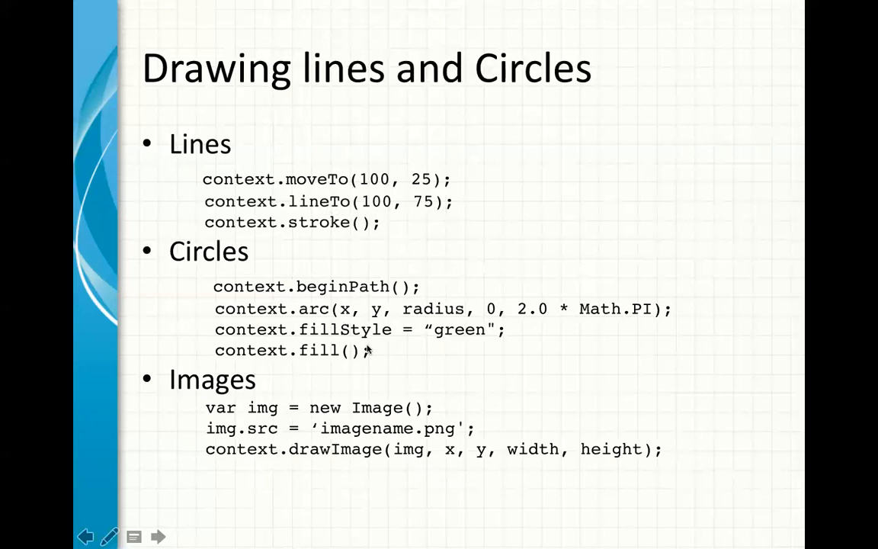
mouse_move(296, 408)
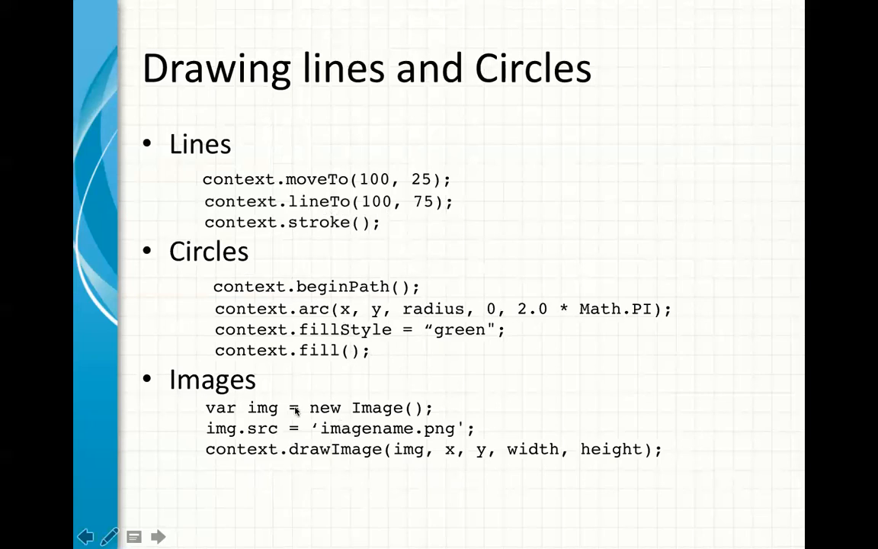
mouse_move(517, 428)
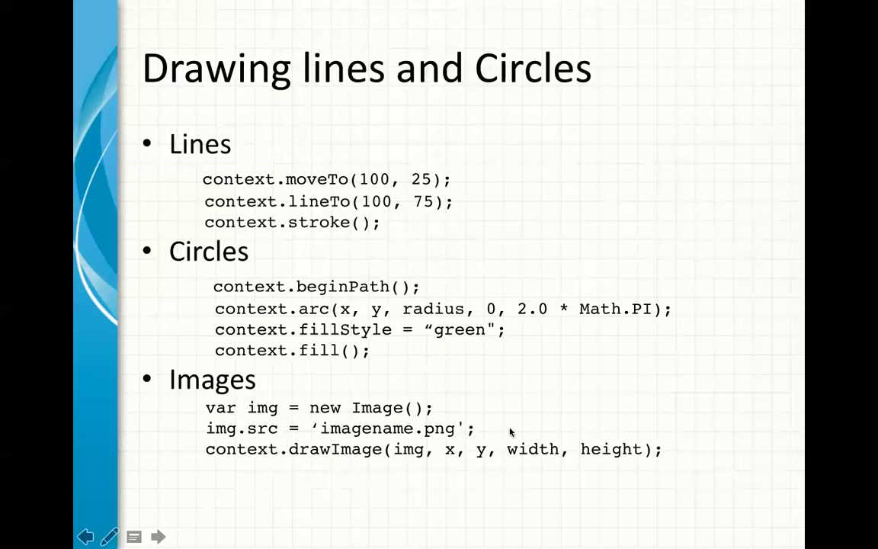
mouse_move(409, 409)
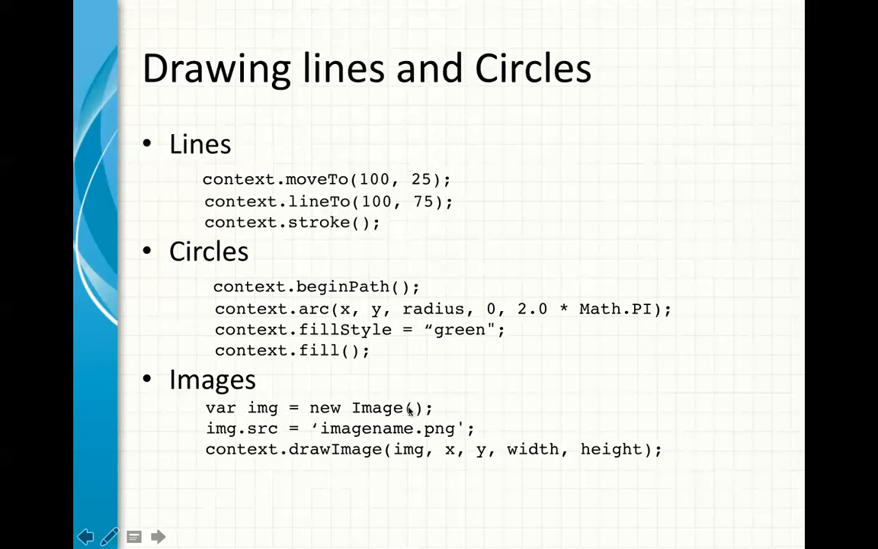
mouse_move(255, 428)
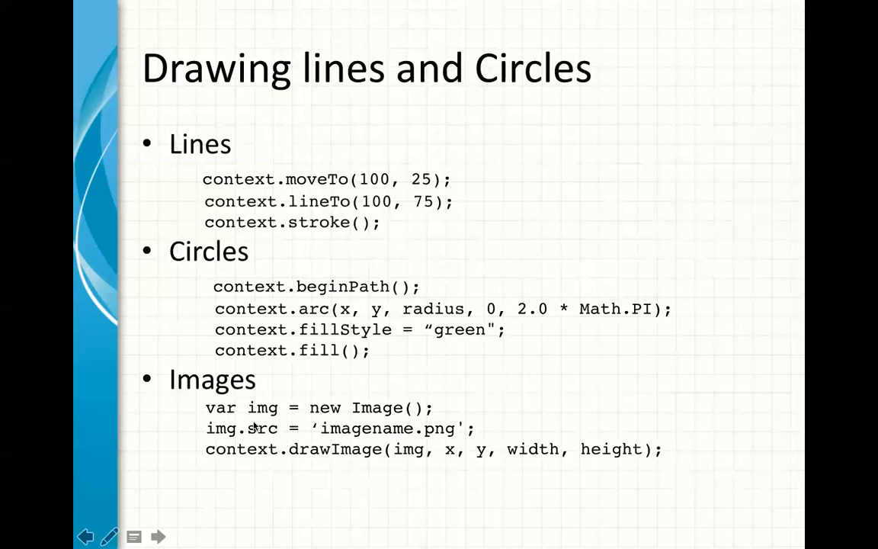
mouse_move(415, 437)
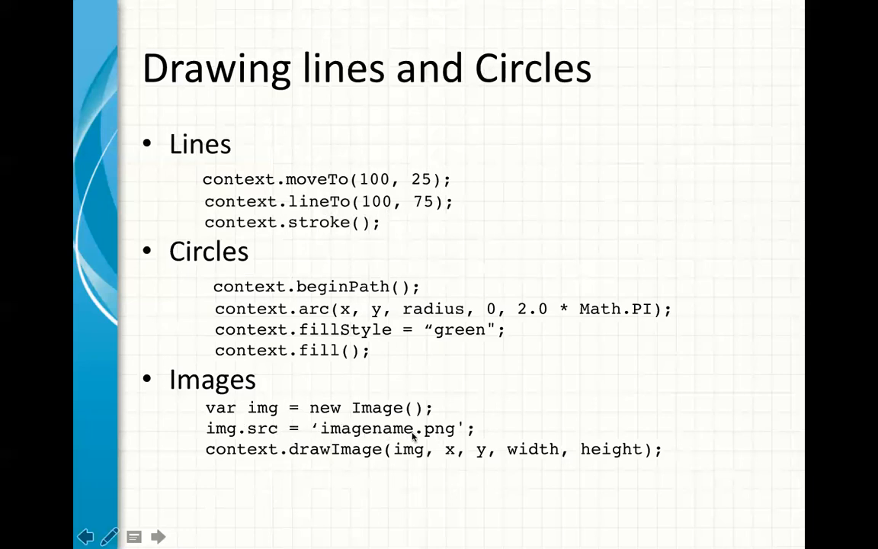
mouse_move(373, 436)
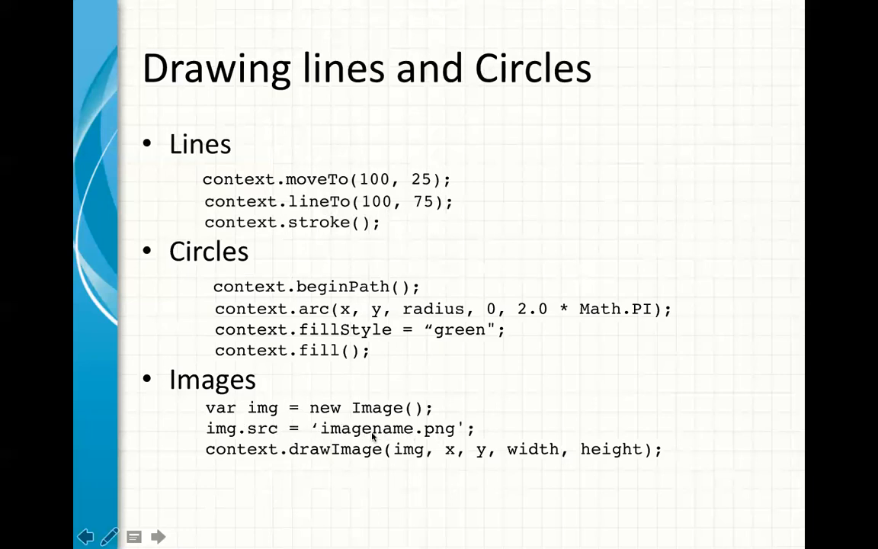
mouse_move(392, 462)
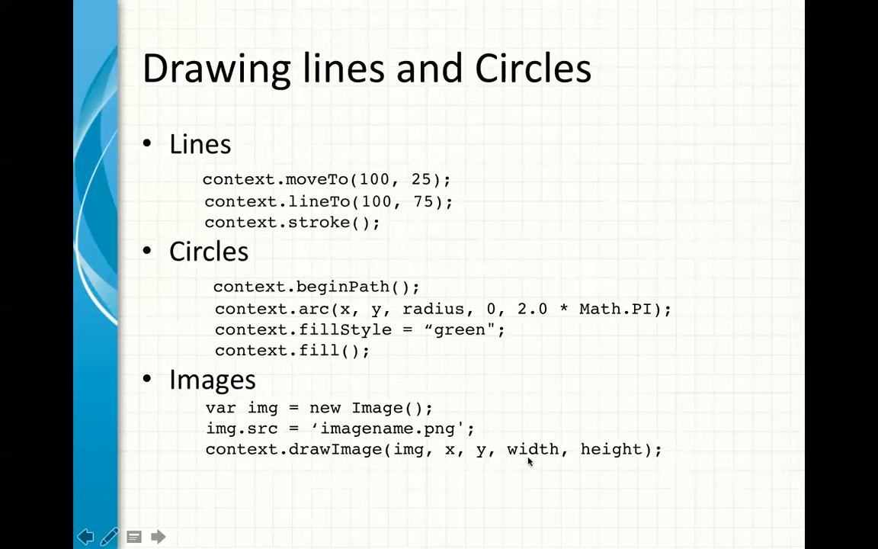
mouse_move(583, 460)
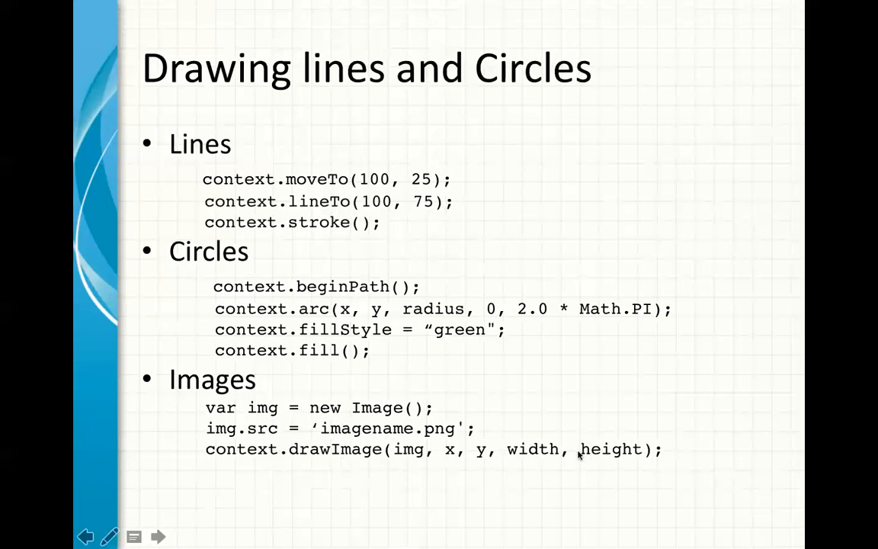
mouse_move(562, 439)
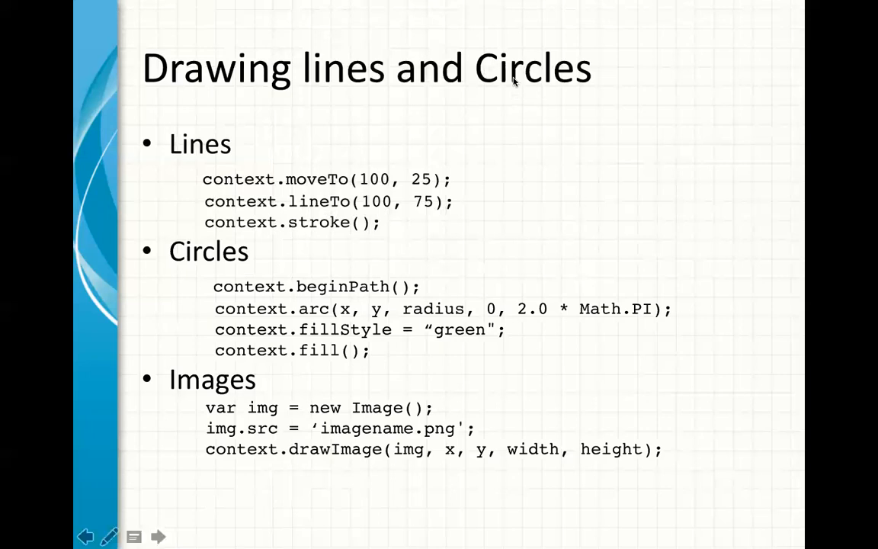
mouse_move(512, 99)
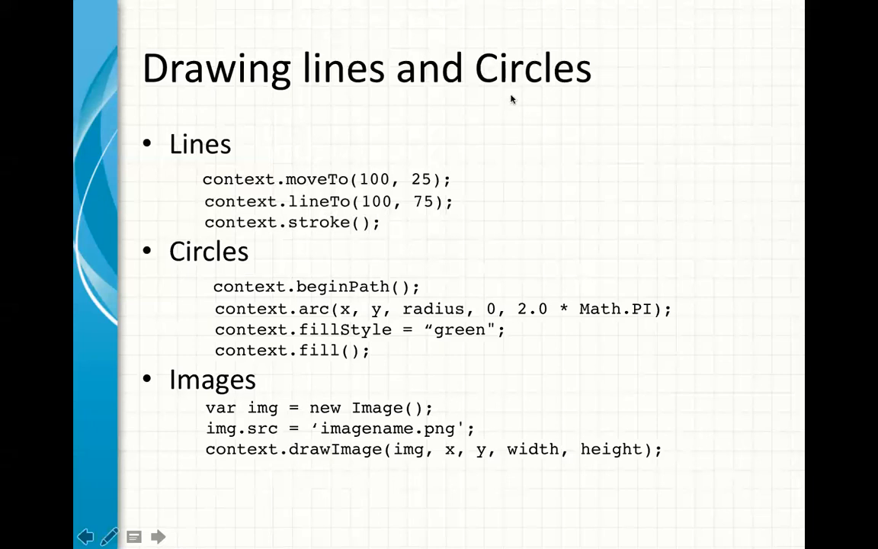